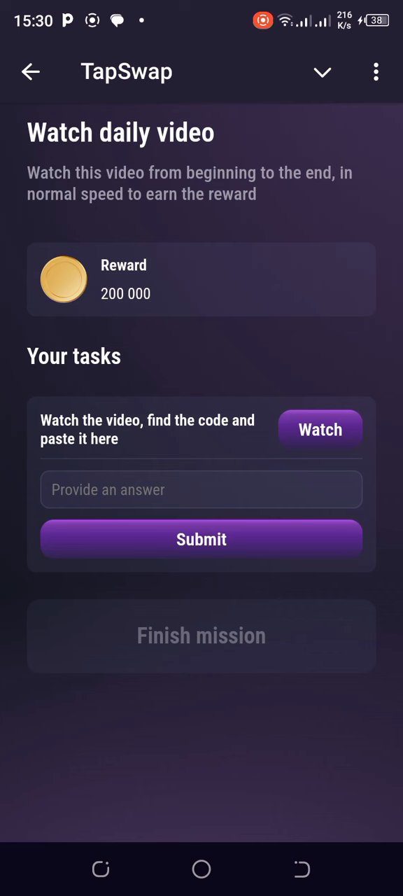
Step: Focus the 'Provide an answer' box of the Watch daily video mission so the keyboard appears
{"action": "left_click", "coordinate": [273, 481]}
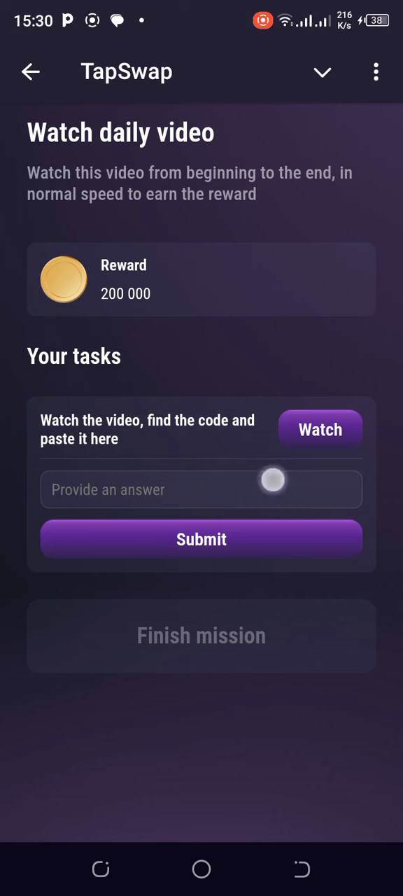
{"action": "left_click", "coordinate": [201, 489]}
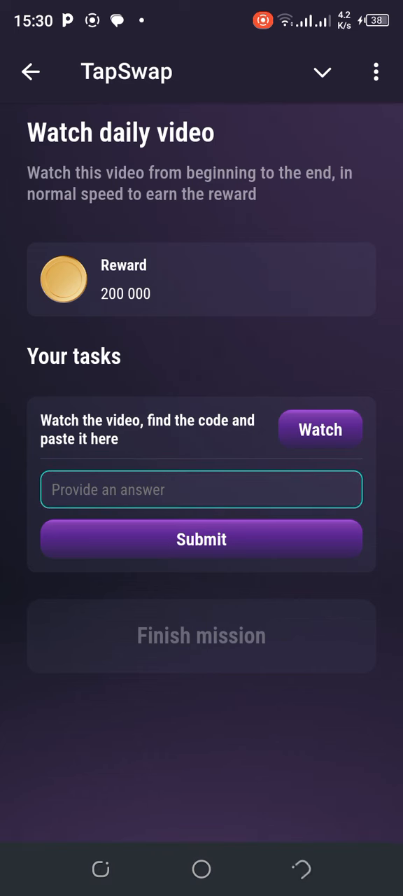
{"action": "left_click", "coordinate": [201, 489]}
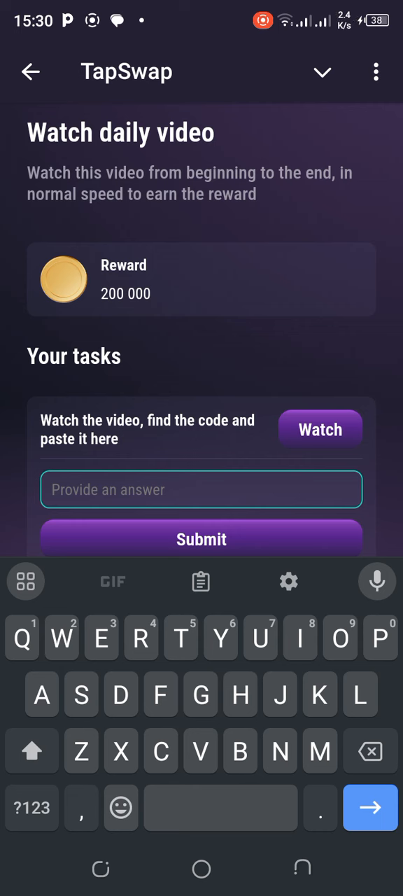
Step: Enter the code D77RWQ9Z5 into the mission's answer box
{"action": "type", "text": "D"}
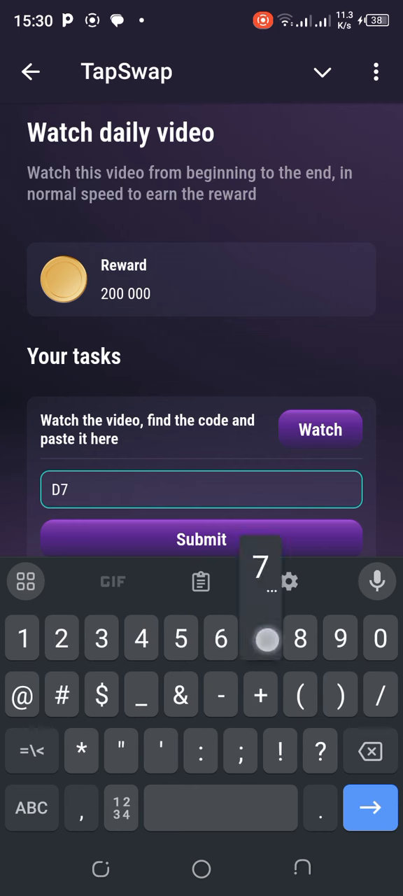
{"action": "type", "text": "7"}
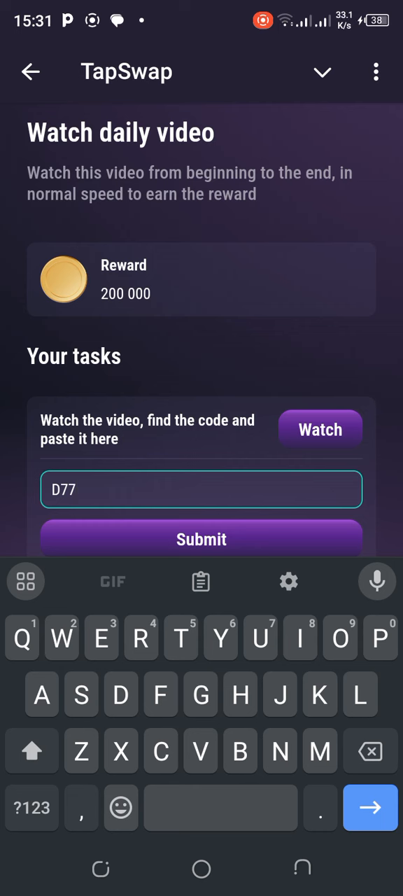
{"action": "type", "text": "R"}
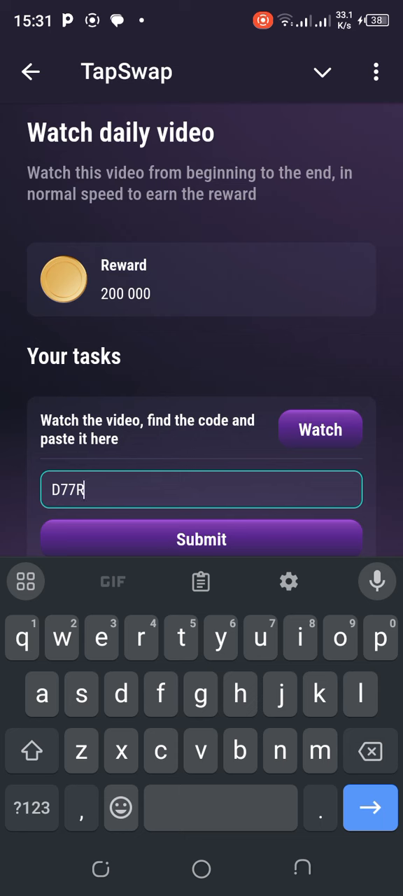
{"action": "type", "text": "W"}
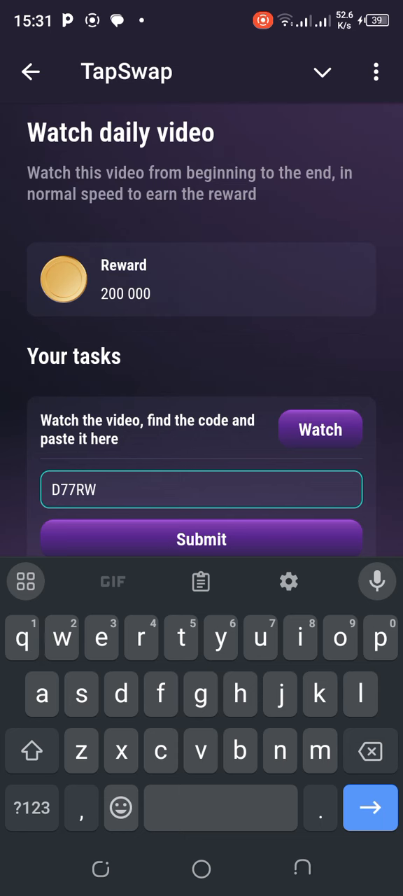
{"action": "type", "text": "Q9"}
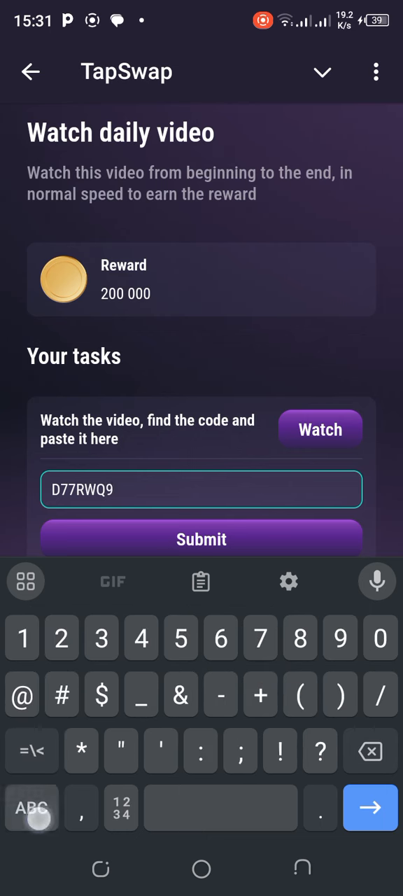
{"action": "type", "text": "Z5"}
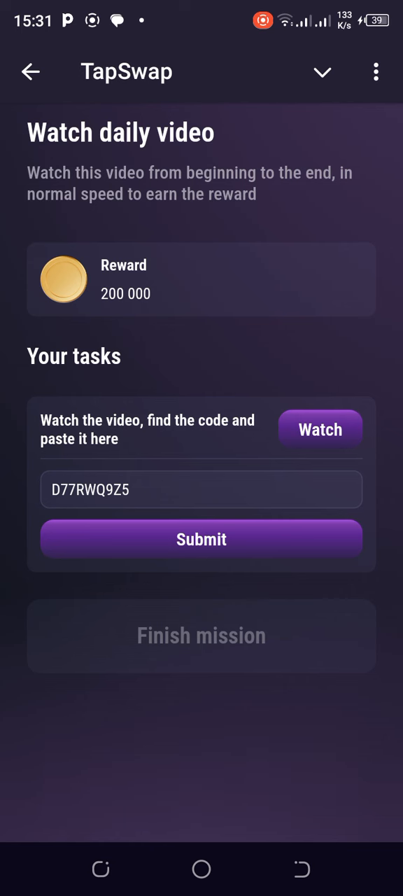
{"action": "left_click", "coordinate": [202, 490]}
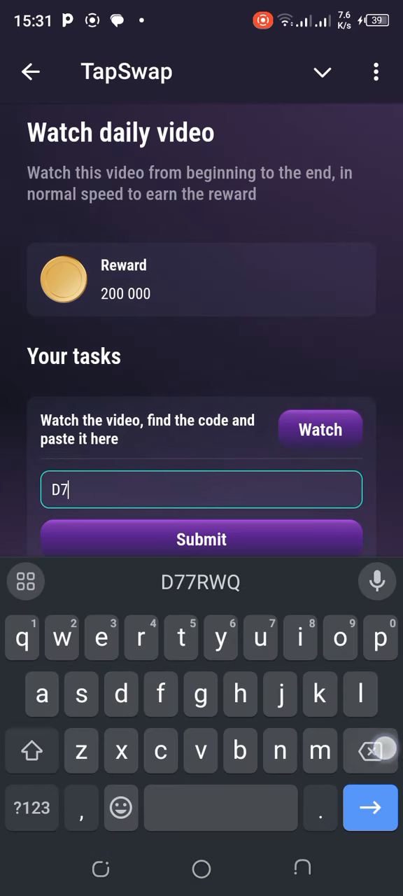
{"action": "key", "text": "Backspace"}
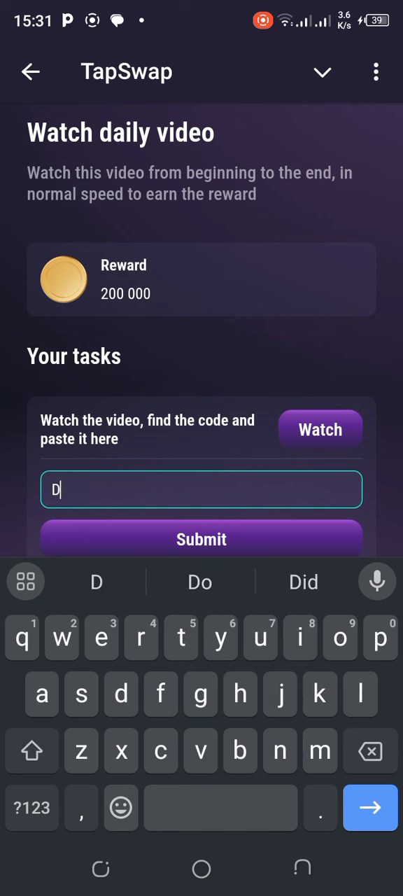
{"action": "type", "text": "7"}
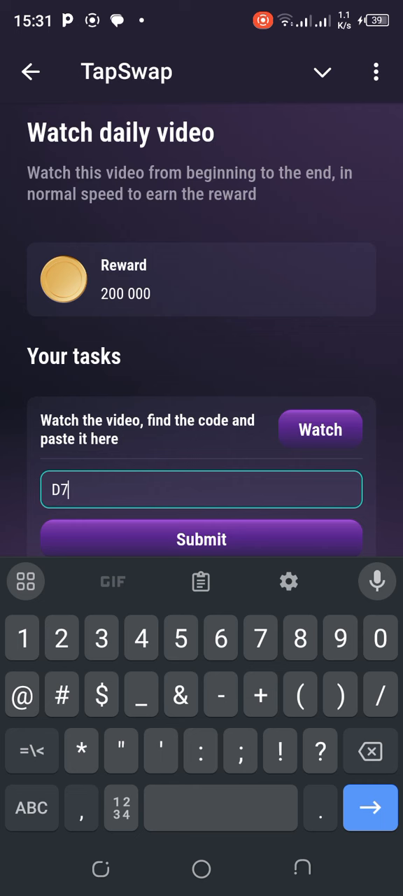
{"action": "type", "text": "7P"}
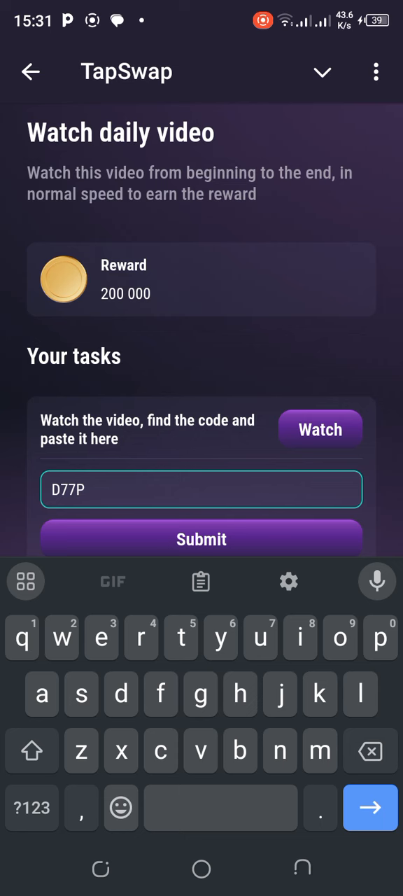
{"action": "type", "text": "WQ9Z5"}
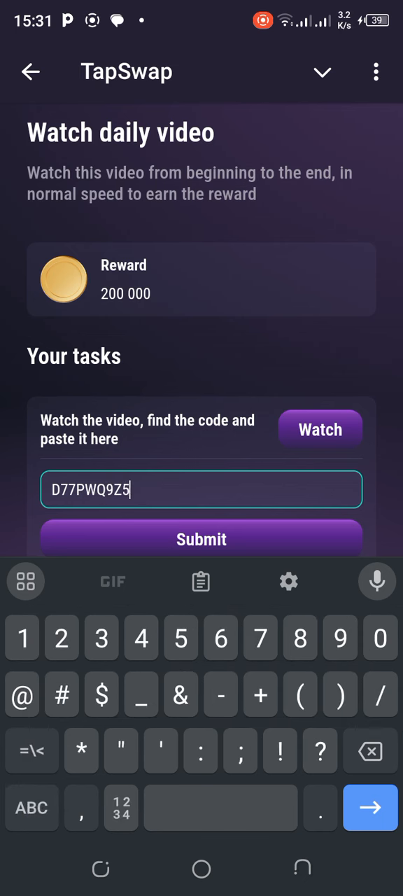
Step: Submit the corrected code, finish the mission and claim the 200 000 reward
{"action": "left_click", "coordinate": [202, 539]}
{"action": "type", "text": "2"}
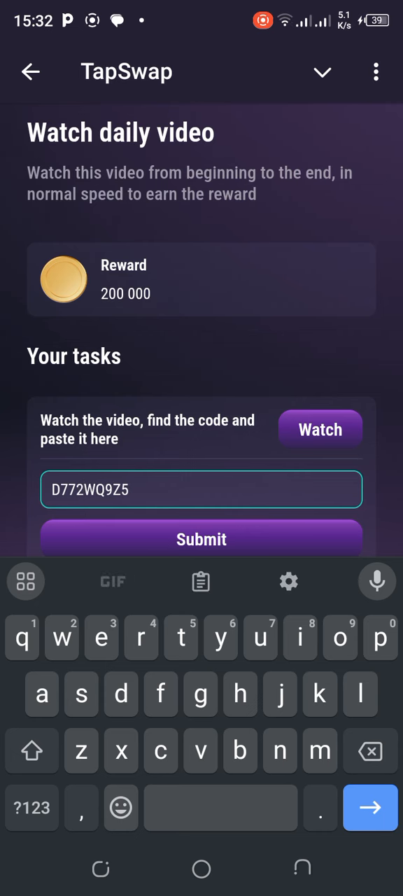
{"action": "left_click", "coordinate": [202, 539]}
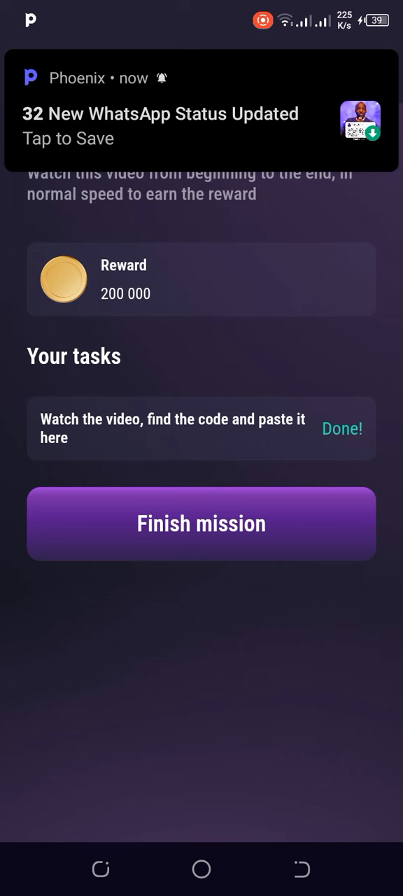
{"action": "left_click", "coordinate": [202, 524]}
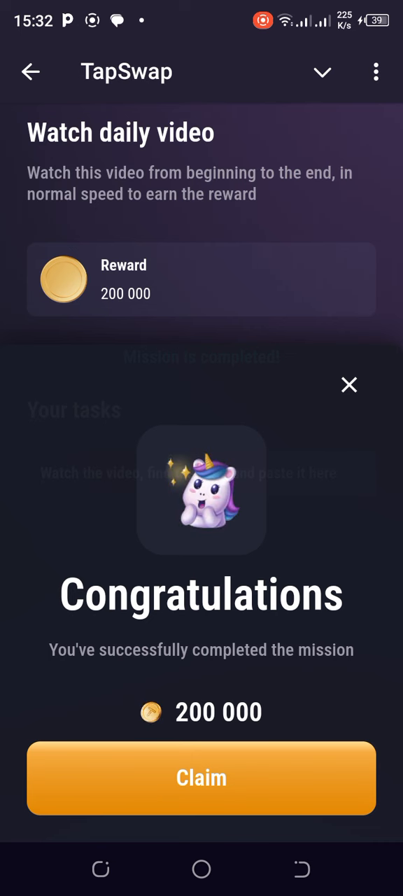
{"action": "left_click", "coordinate": [202, 777]}
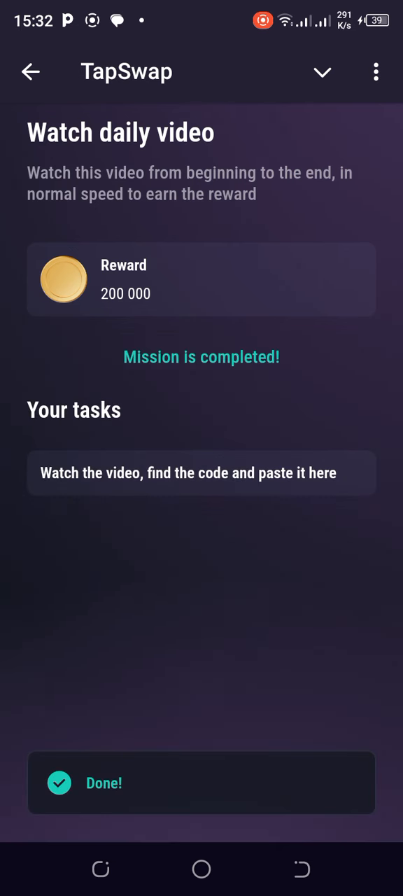